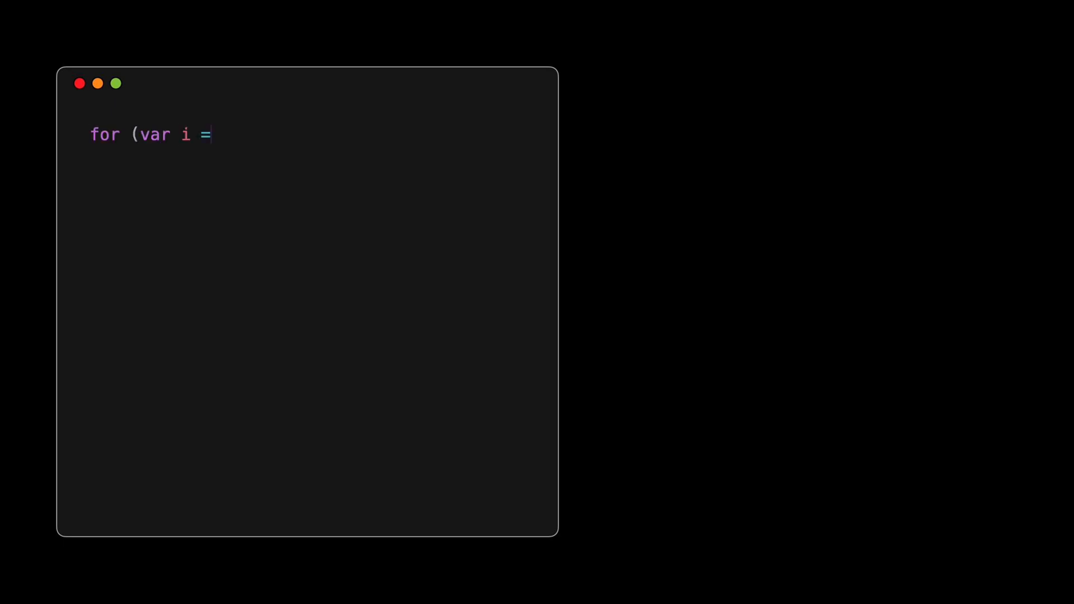
Write for (var i = 0; i < 5; i++) with setTimeout delay i * 1000, circling console.log(i)
text(0; i < 5; i++) {)
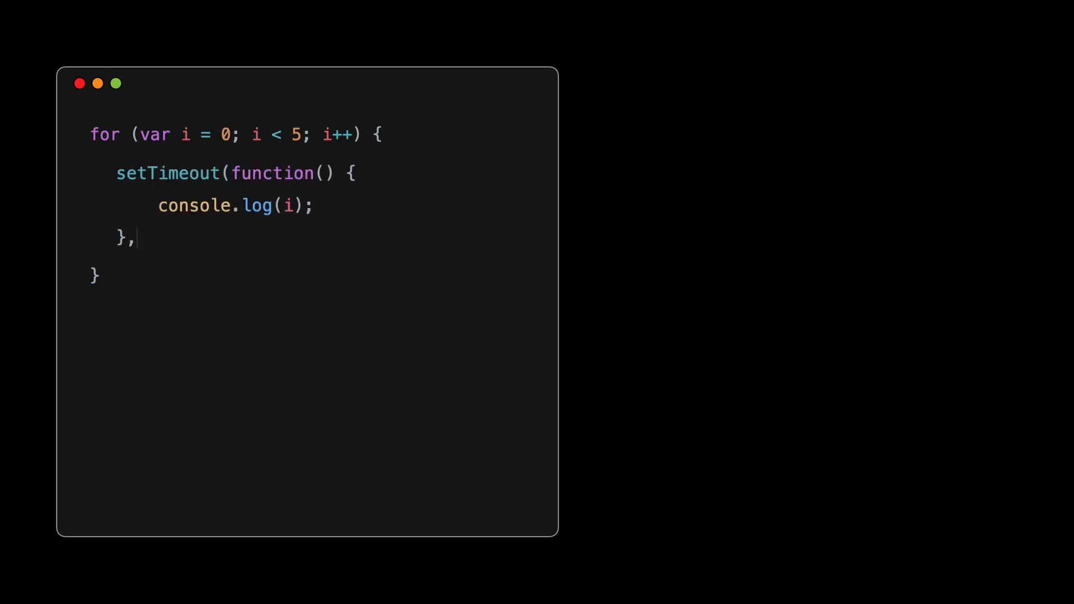
text(i * 1000);)
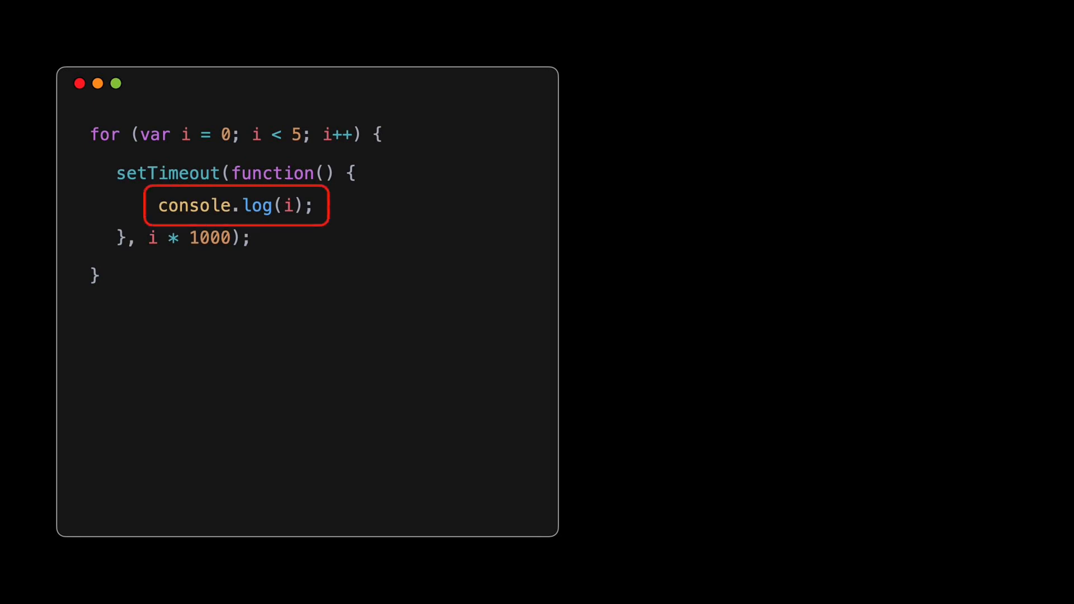
click(196, 236)
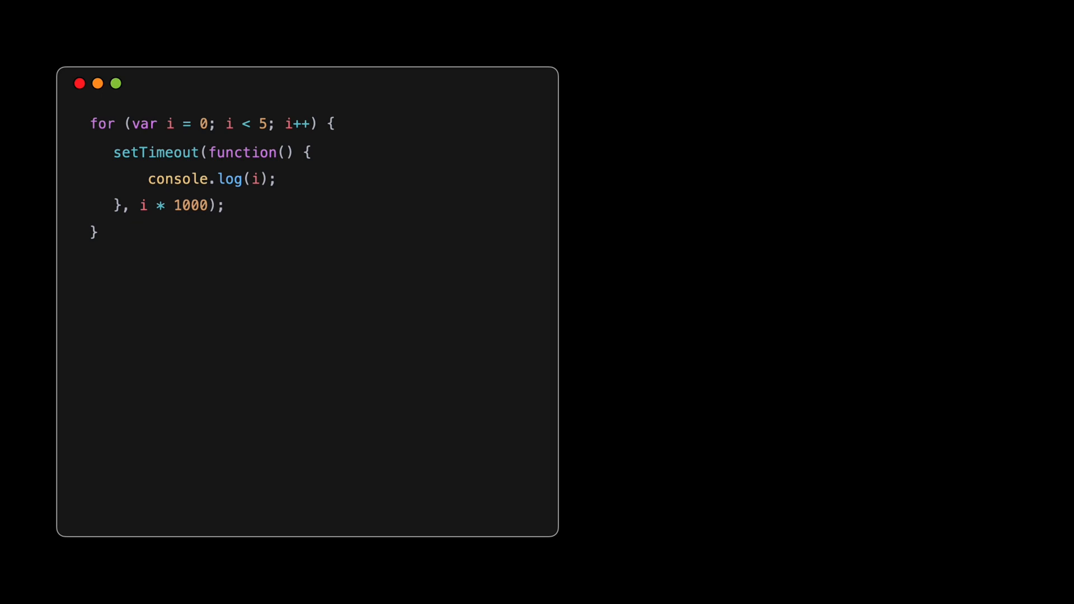
Add a Solution 1 IIFE passing i as currentValue, showing iteration 1 logging 0
text(Solution 1)
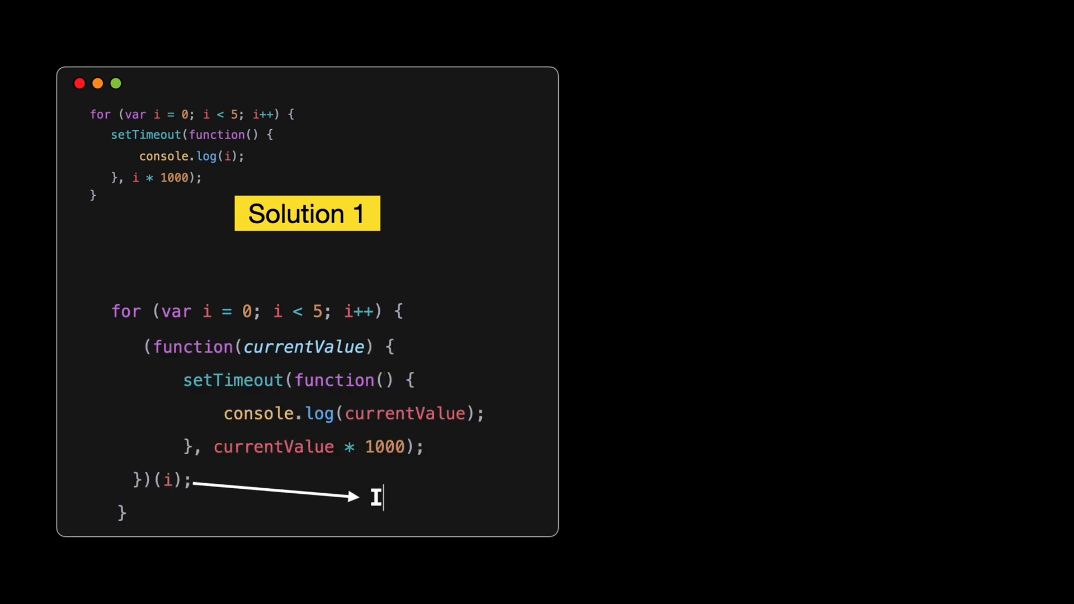
text(IFE)
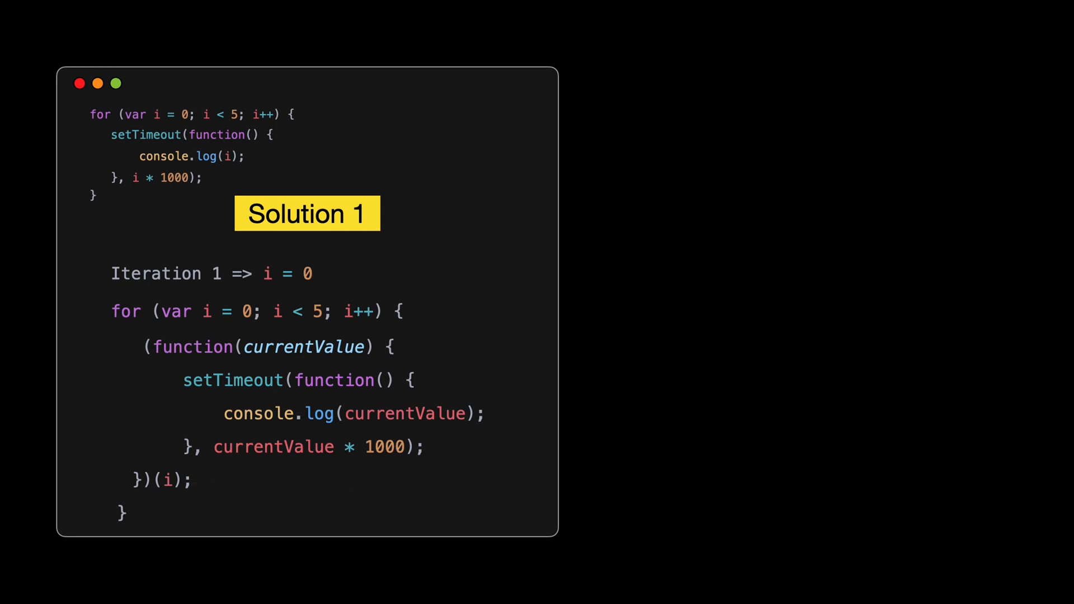
text(0))
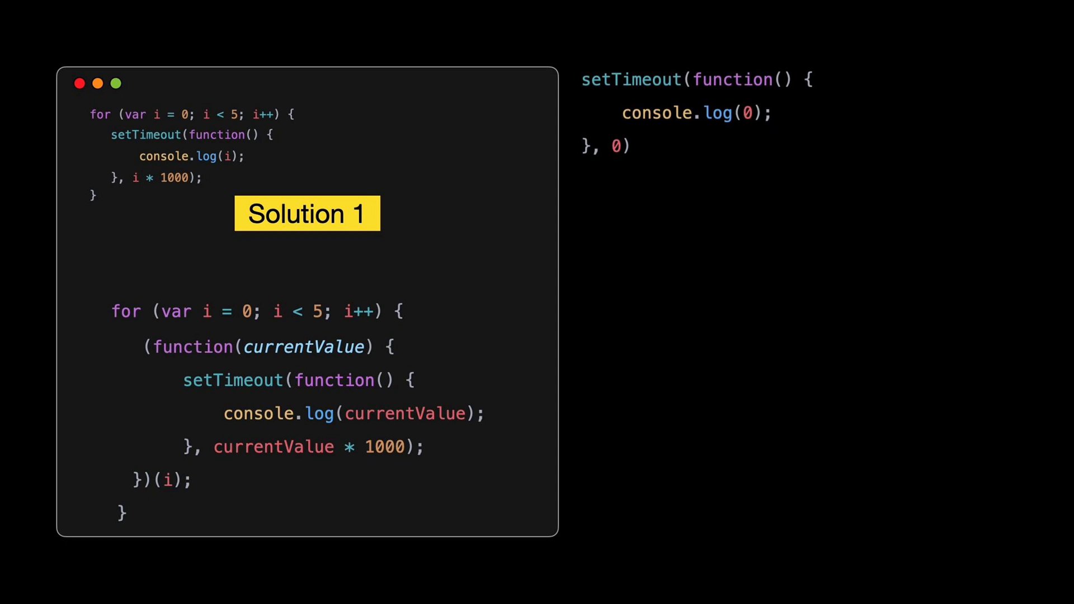
Annotate 'Iteration 2 => i = 1', then set Solution 1 aside for a Solution 2 label
text(Iterat)
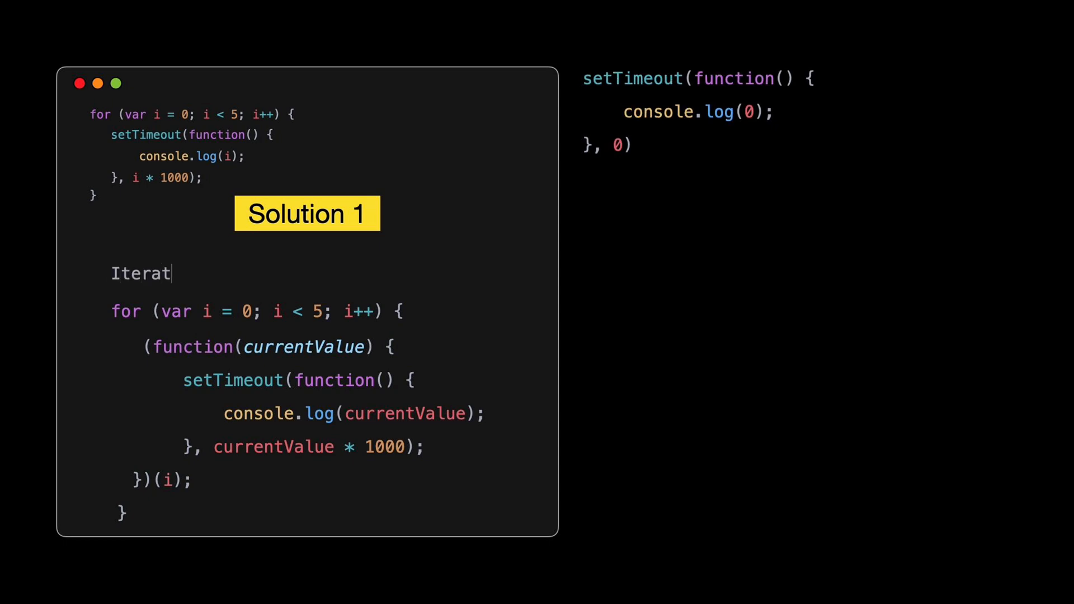
text(ion 2 => i = 1)
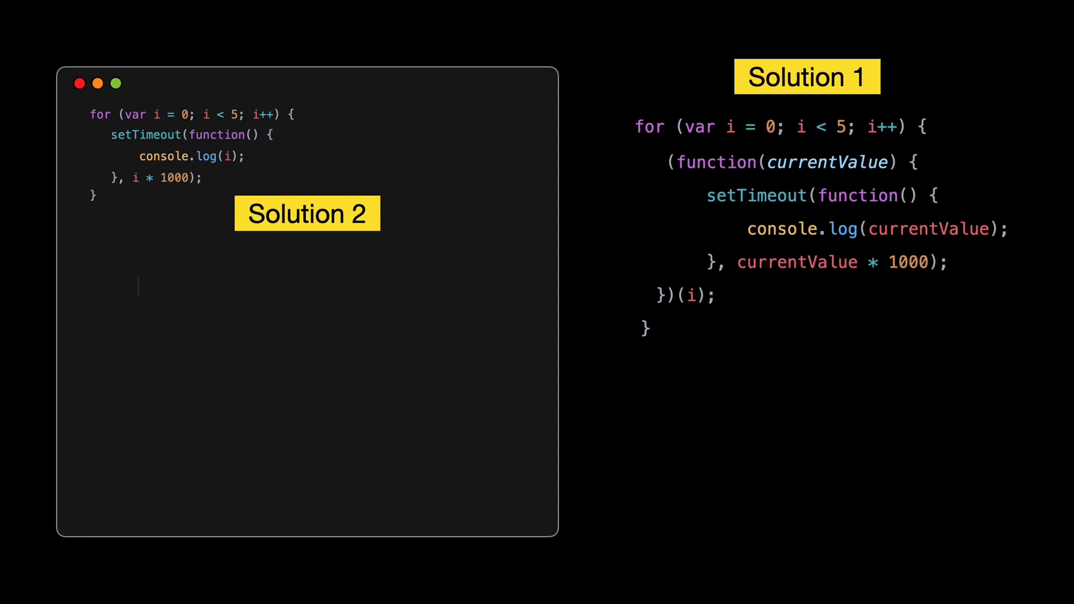
Type for (let i = 0; i < 5; i++) with setTimeout delay i * 1000;
text(for (let i = 0; i < 5; i++) {)
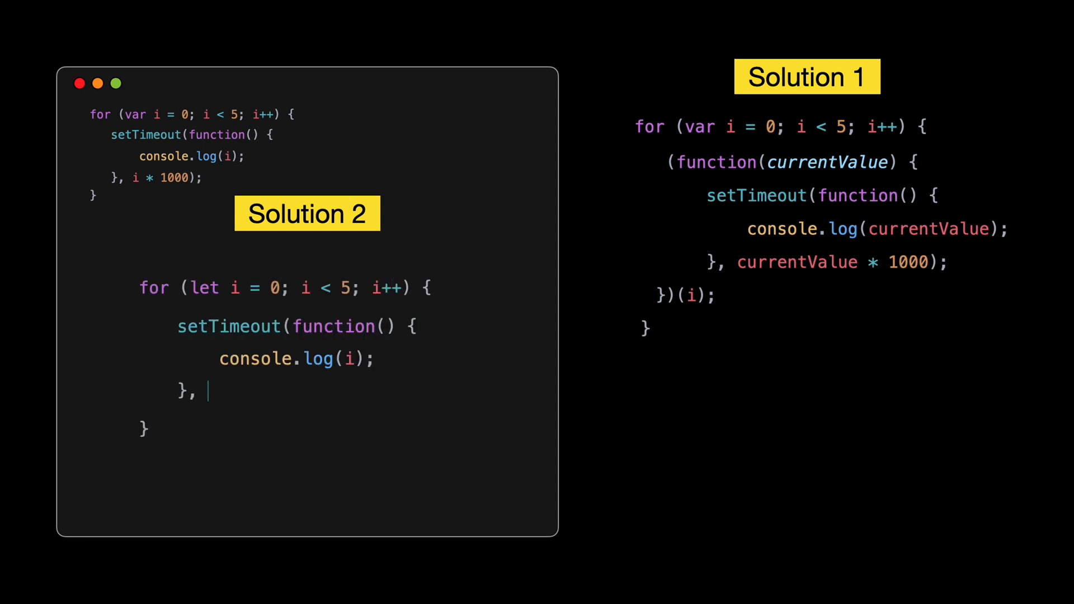
text(i * 1000);)
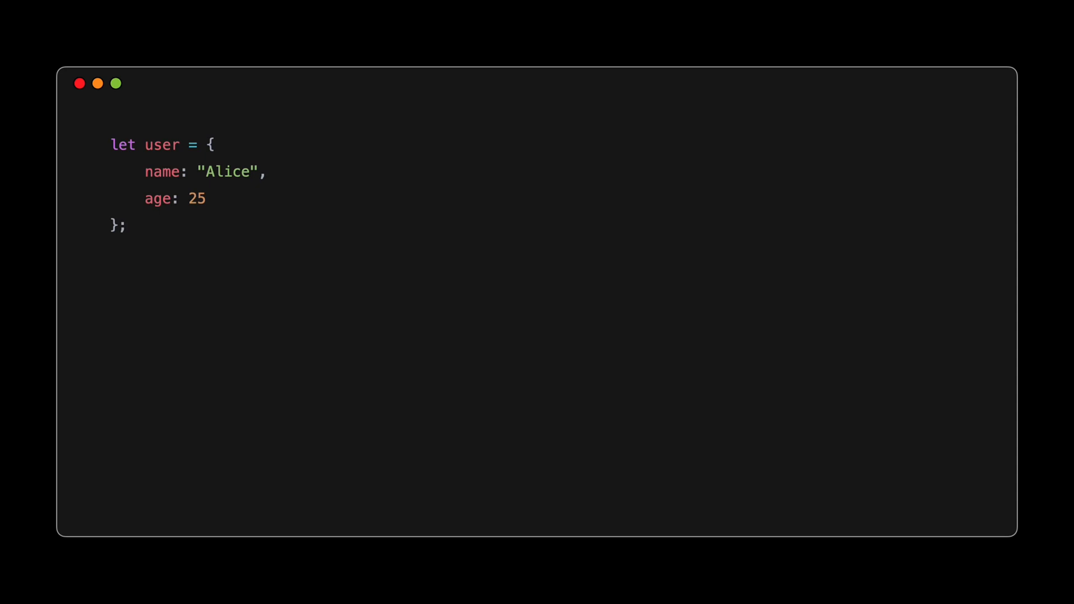
Add the note 'When age changes => do something' beside the user object
text(When age chang)
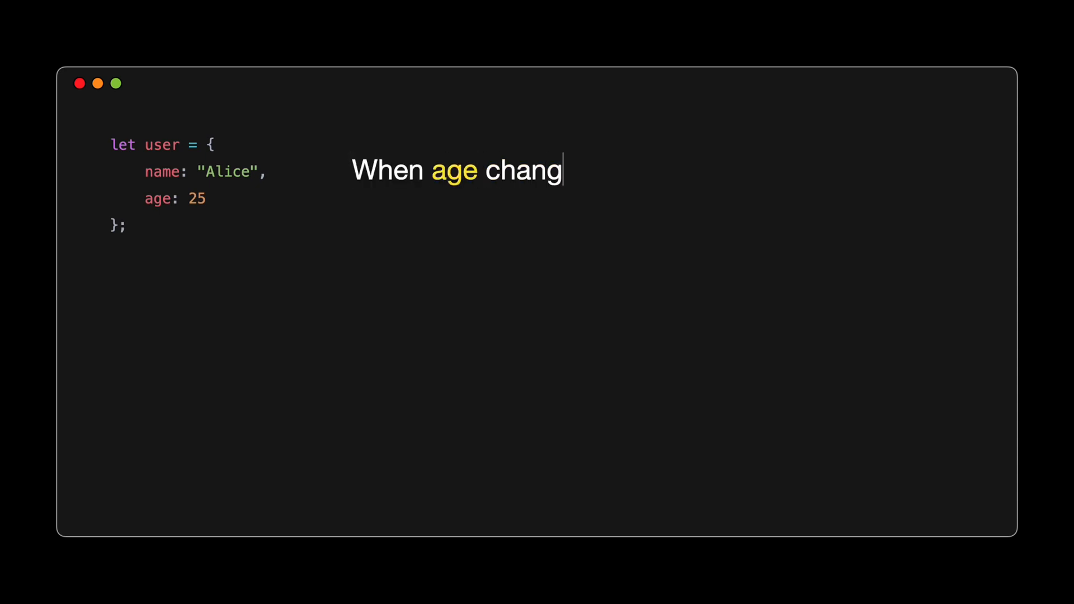
text(es  => do something)
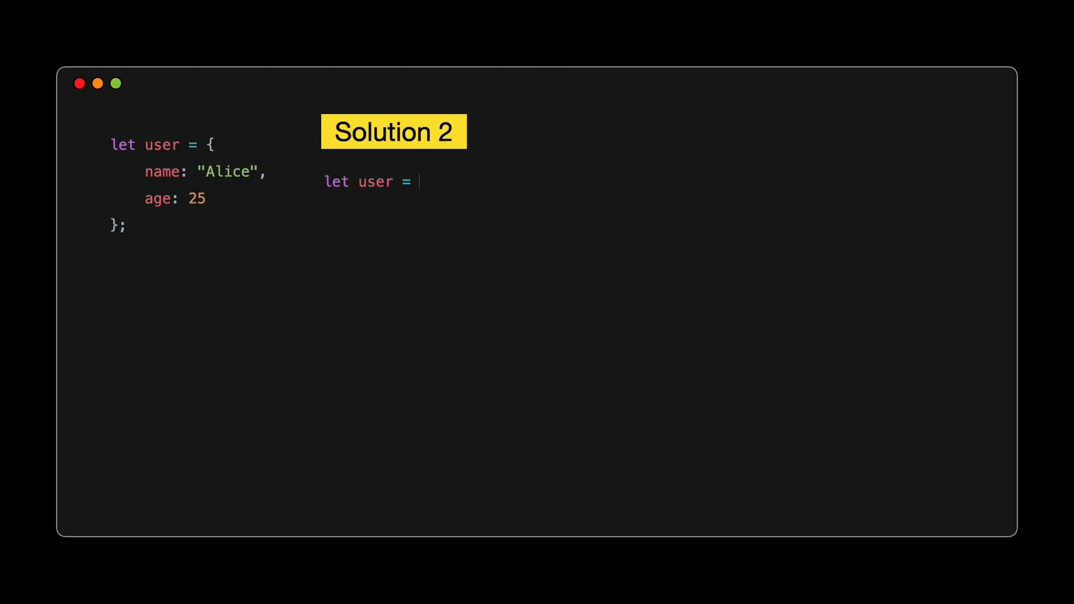
text({ name: "Alice", age: 25, };)
text(let nestedArray = [1, [2, 3], [4, [5, 6]],)
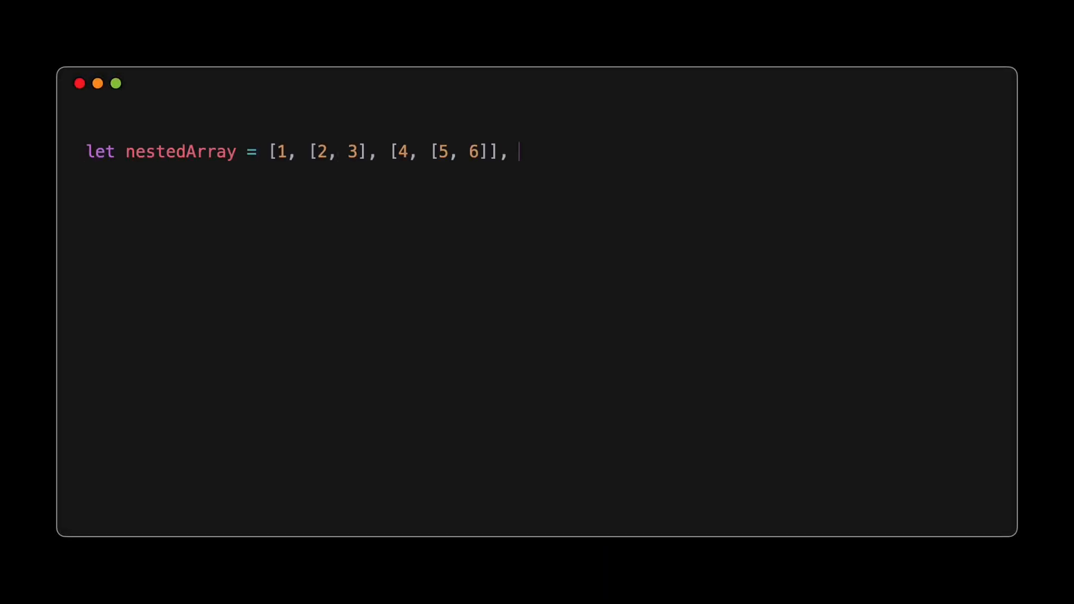
Show Solution 1: let flattenedArray = nestedArray.flat(Infinity), expanding to [1, 2, 3, 4, 5, 6, 7]
text(7];)
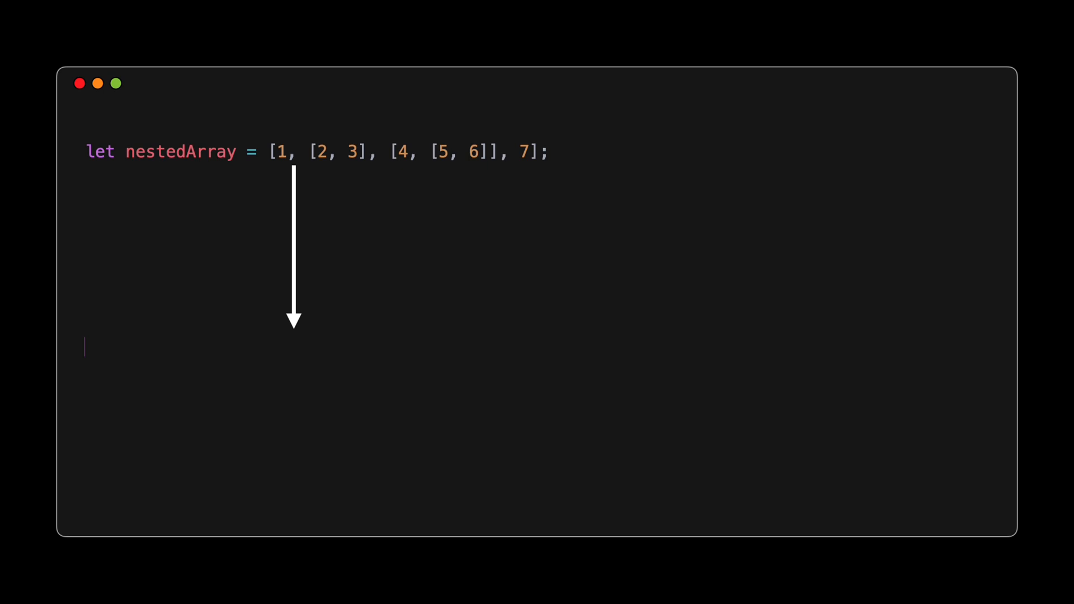
text(let flattenedArray = [1, 2, 3, 4, 5, 6, 7];)
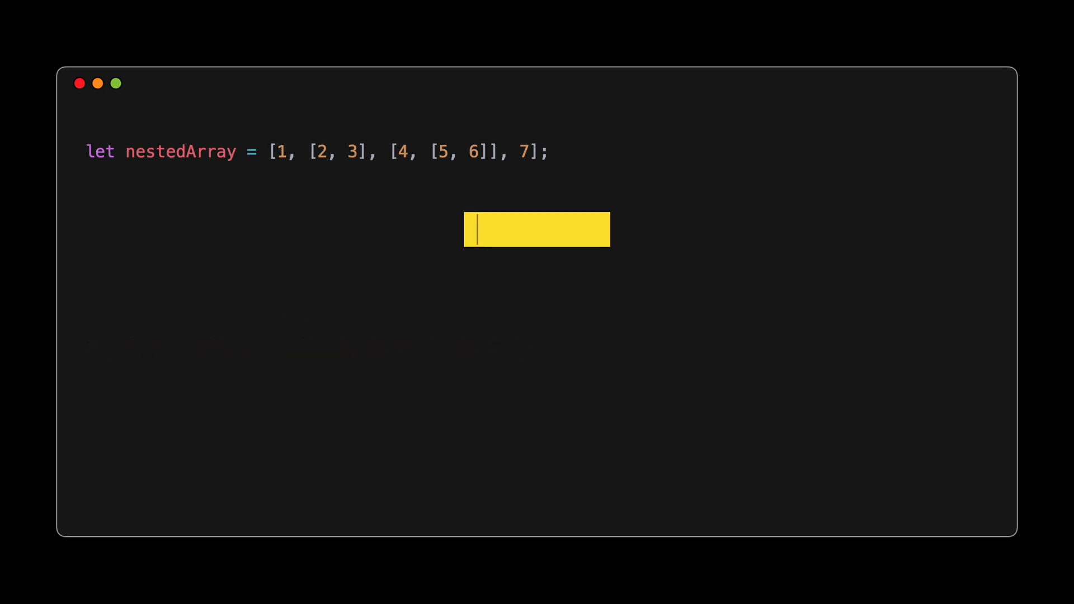
text(Solution 1)
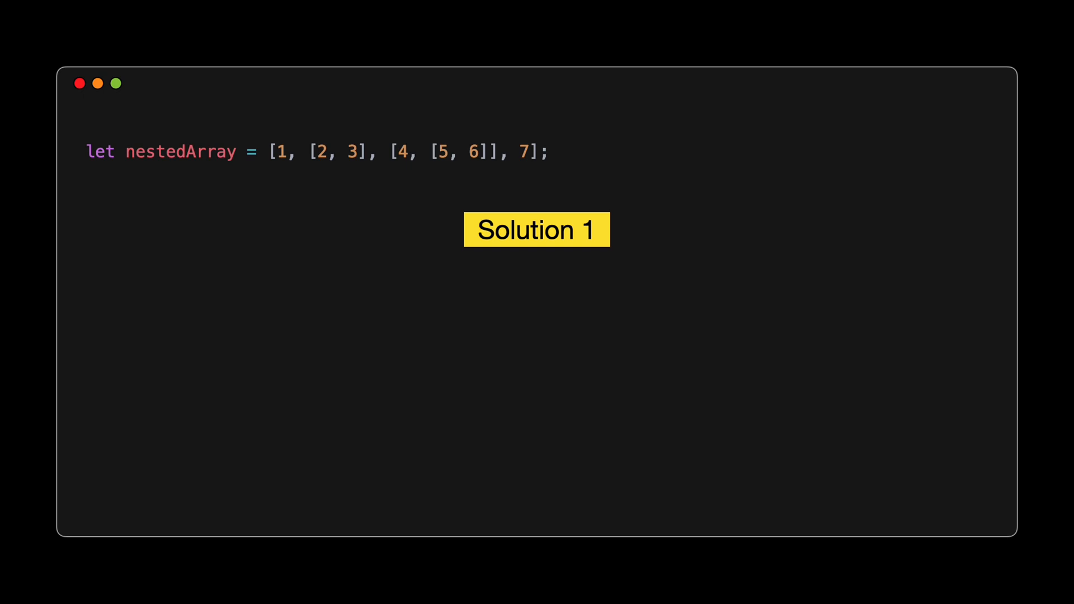
text(let flattenedArray = nestedArray.flat(Infinity);)
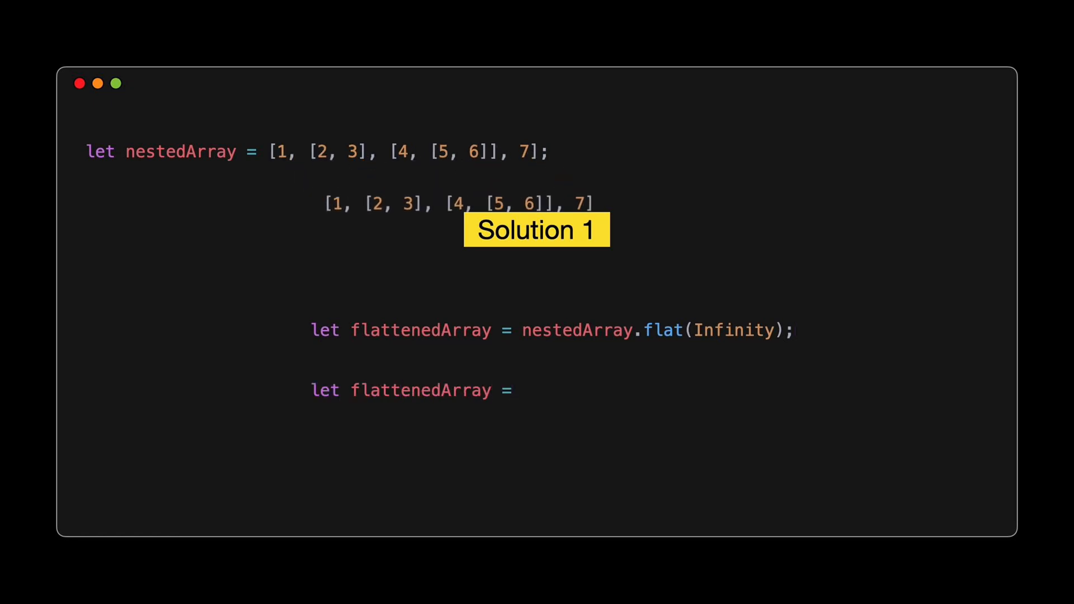
text([1, [2, 3], [4, [5, 6]], 7].flat(Infinity);)
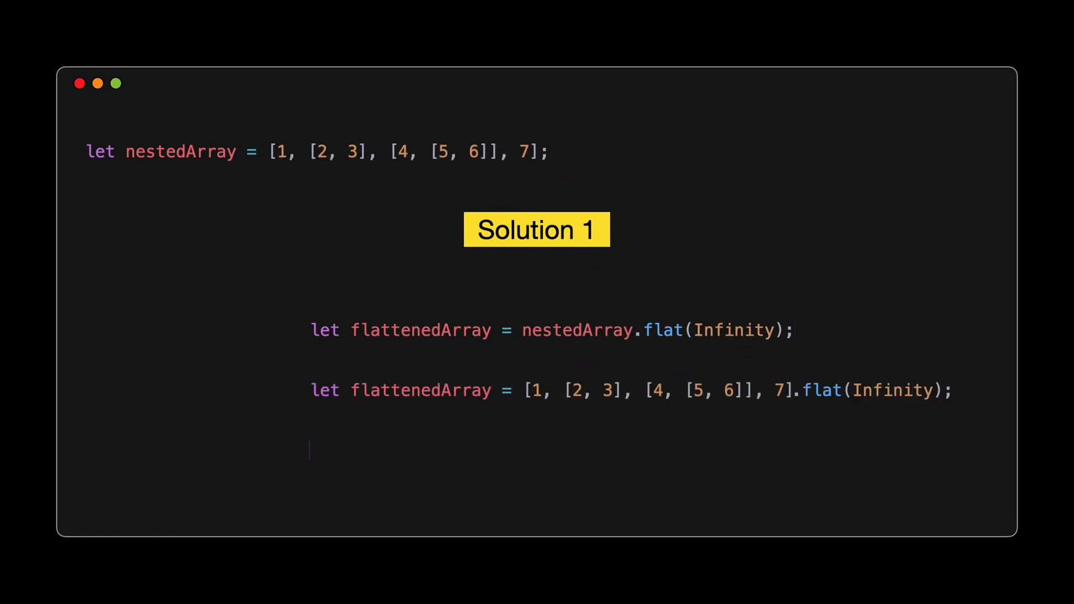
text(let flattenedArray = [1, 2, 3, 4, 5, 6, 7)
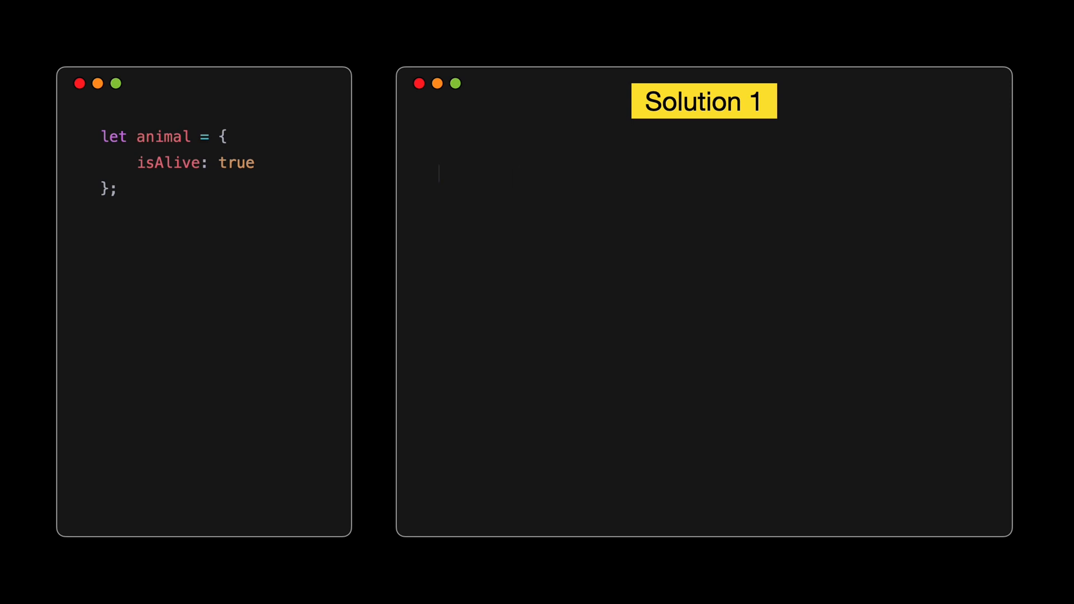
Type let dog = Object.create(animal); before switching to the Animal and Dog classes
text(let dog = Object.create(animal);)
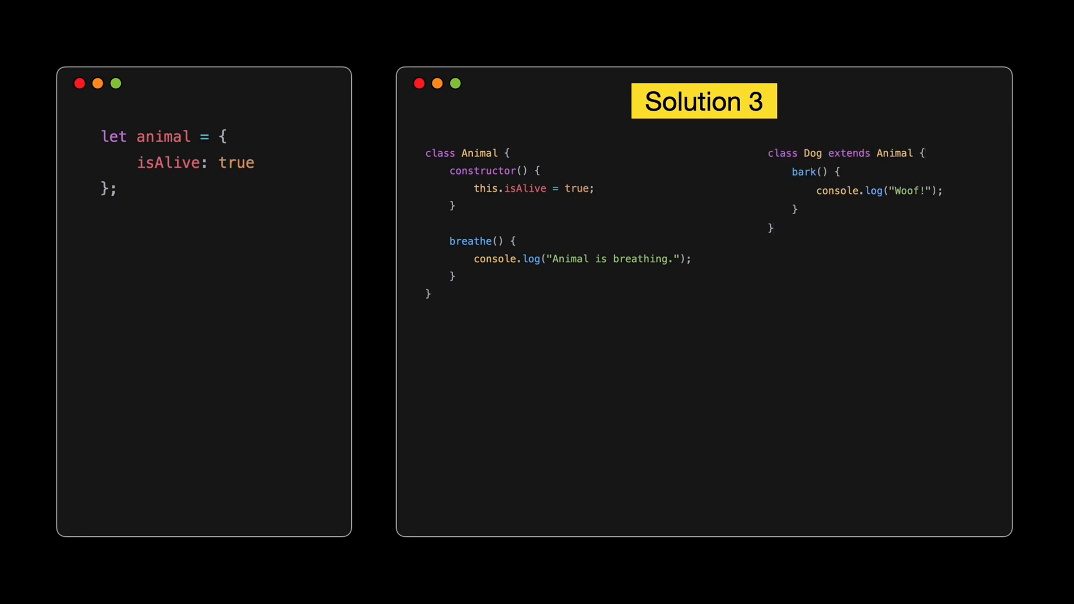
Create let charlie = new Dog(); and show charlie.breathe() logging 'Animal is breathing.'
text(let charlie = new Dog();)
text(console.log(charlie.isAlive);)
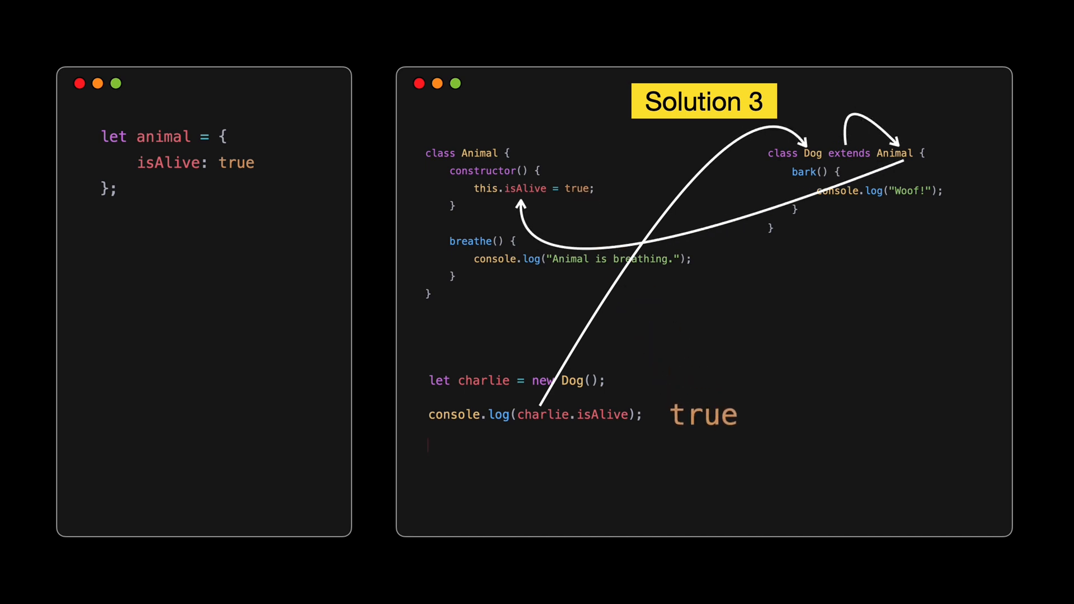
text(charlie.breathe(); // Animal is breathing.)
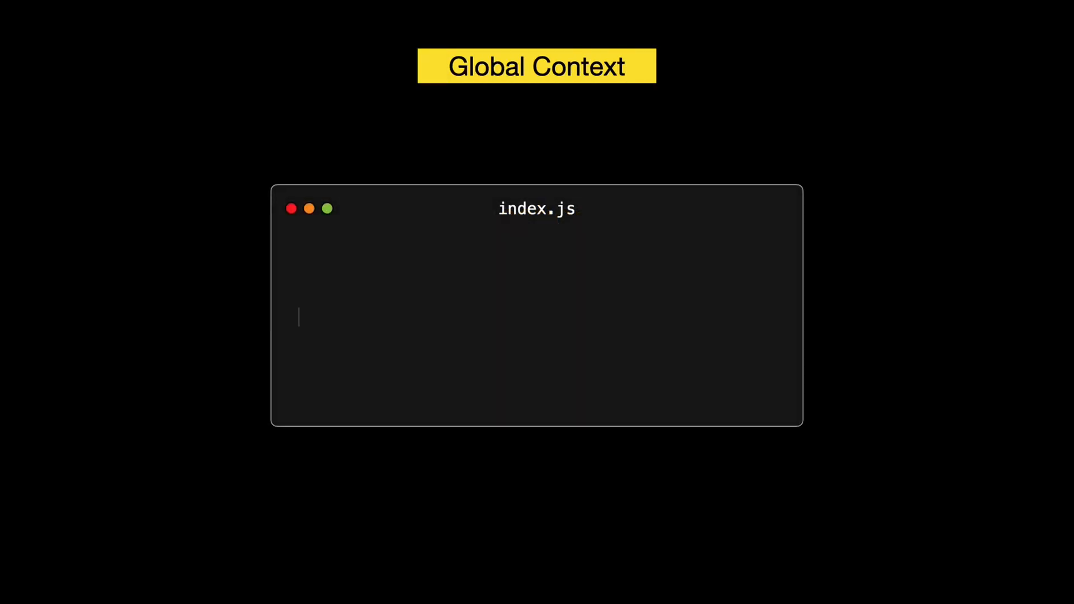
Log this === window in index.js, then clear it and start a heading beginning 'Insi'
text(console.log(this === window);)
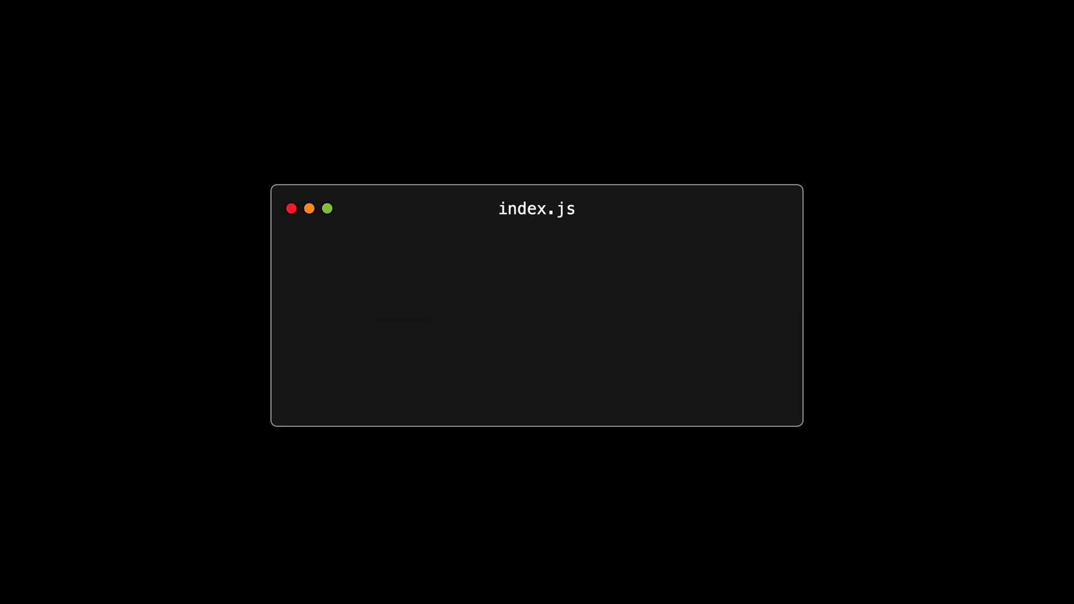
text(Insi)
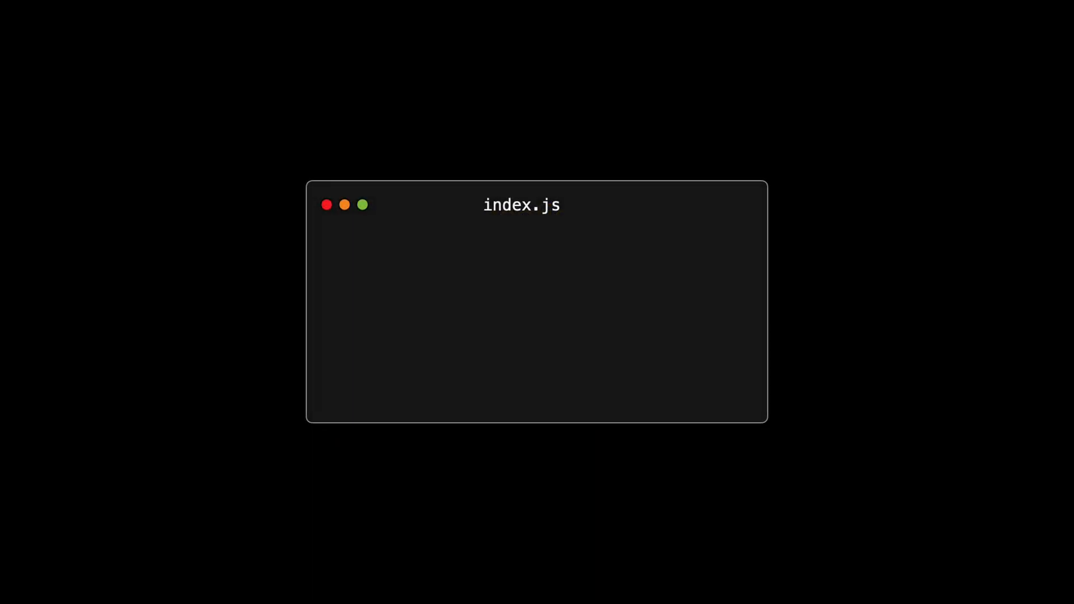
Log myVar before var myVar = 5;, noting it outputs undefined
text(console.log(myVar); // Outputs: undefined)
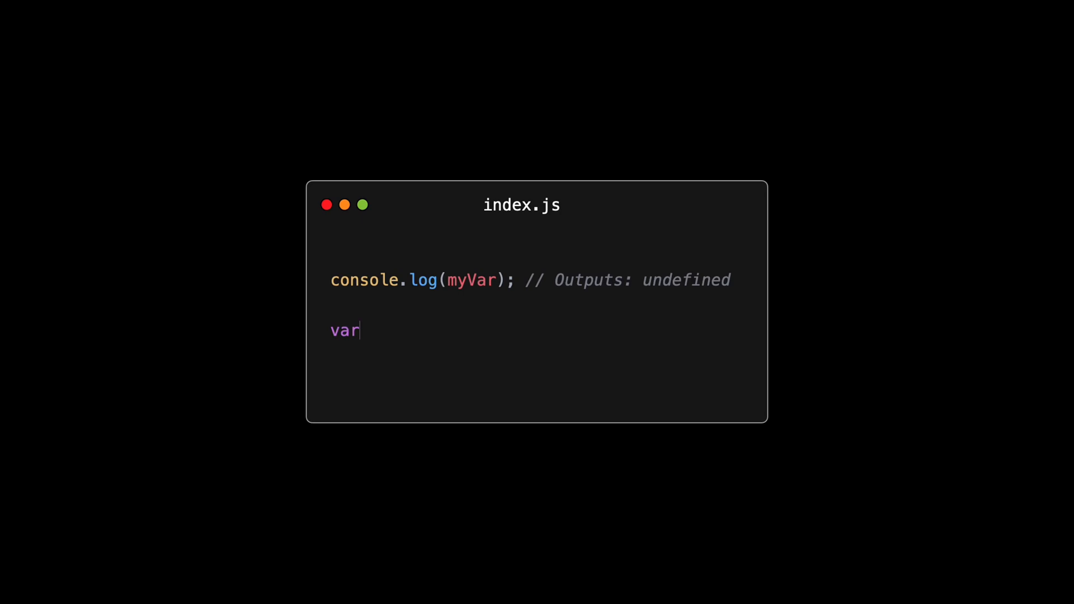
text(myVar = 5;)
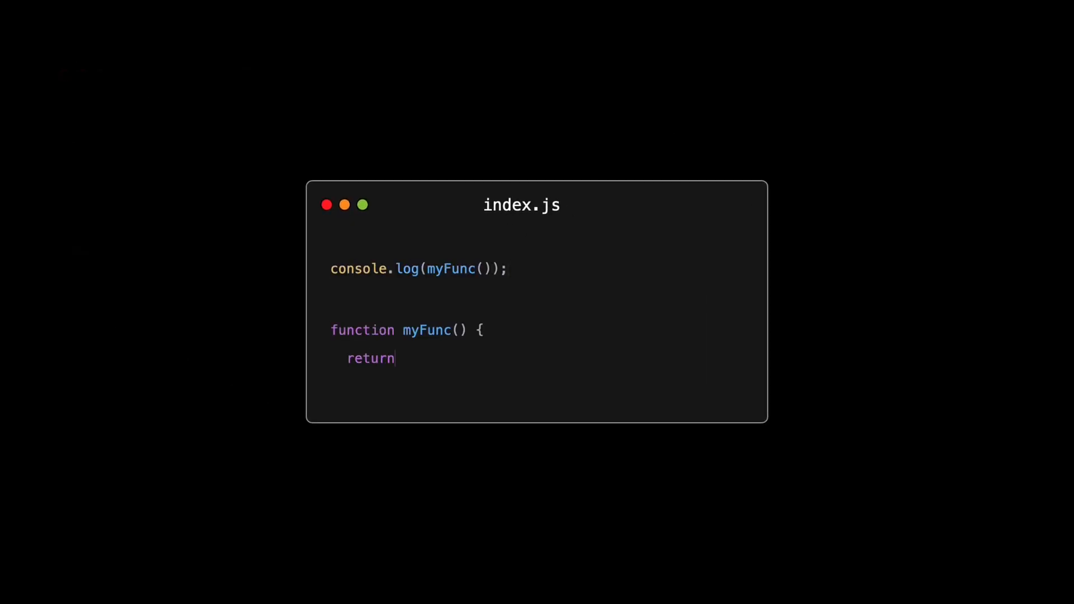
Complete myFunc with return 'Hello, World!'; to illustrate function hoisting
text('Hello, World!';)
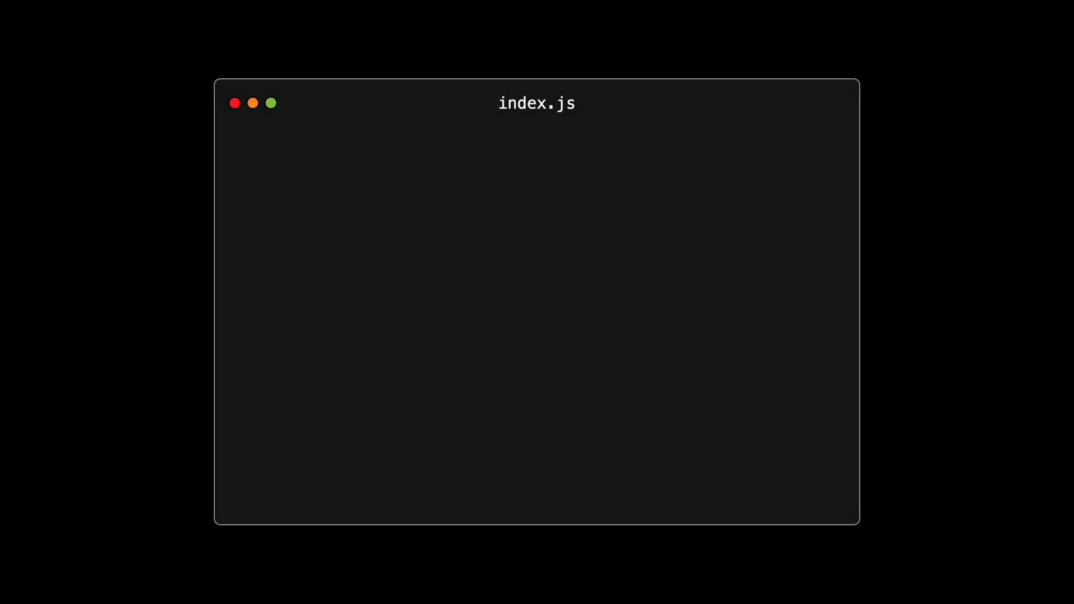
Write 'Using == Operator' with console.log(1 == '1');, then retitle it 'Using === Operator'
text(Using == Operator)
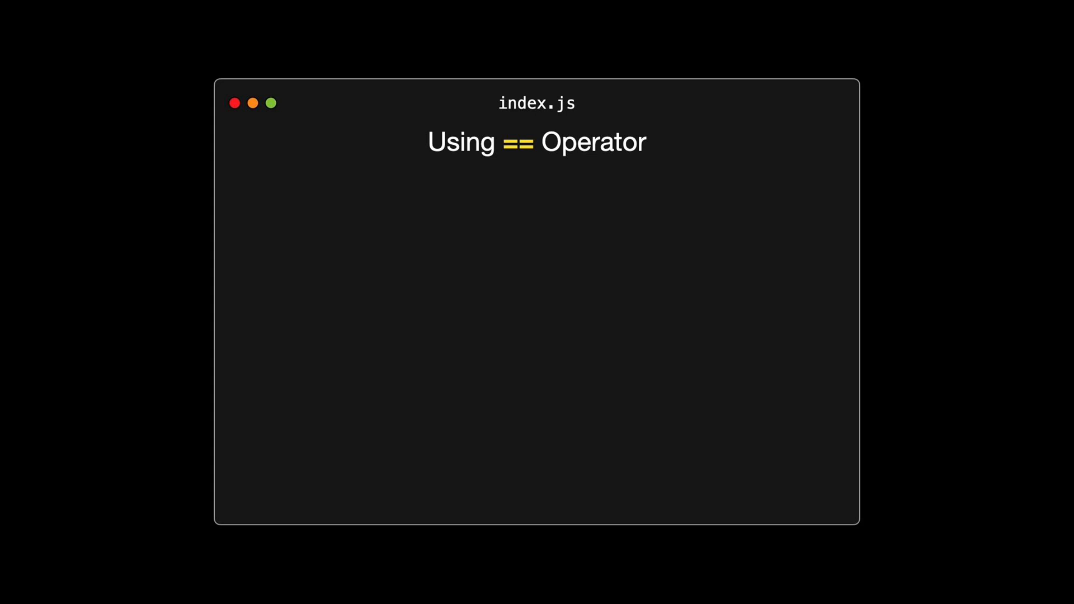
text(console.log(1 == '1');)
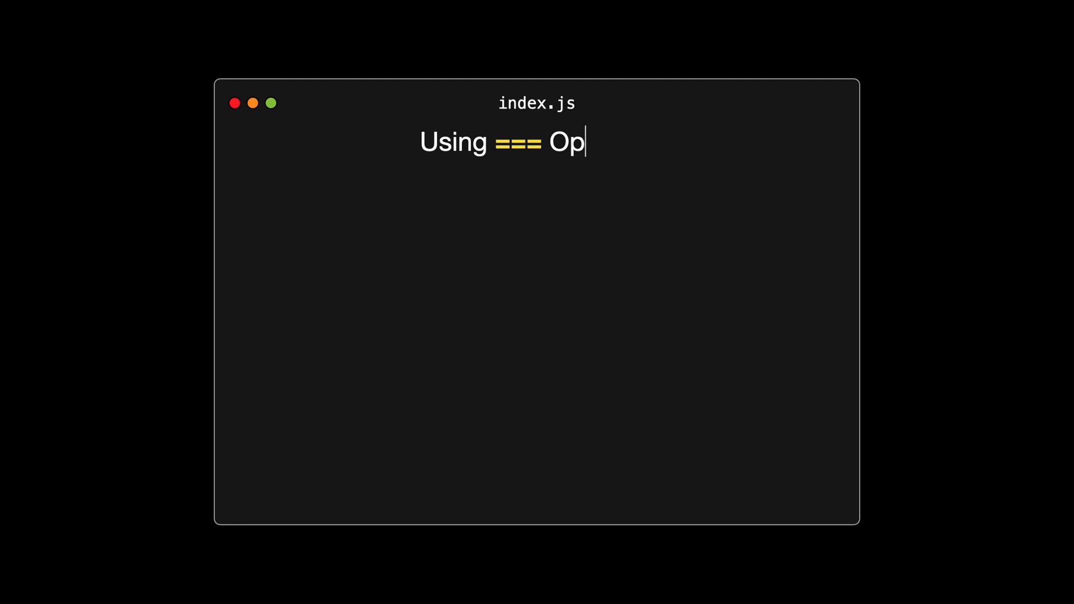
text(erator)
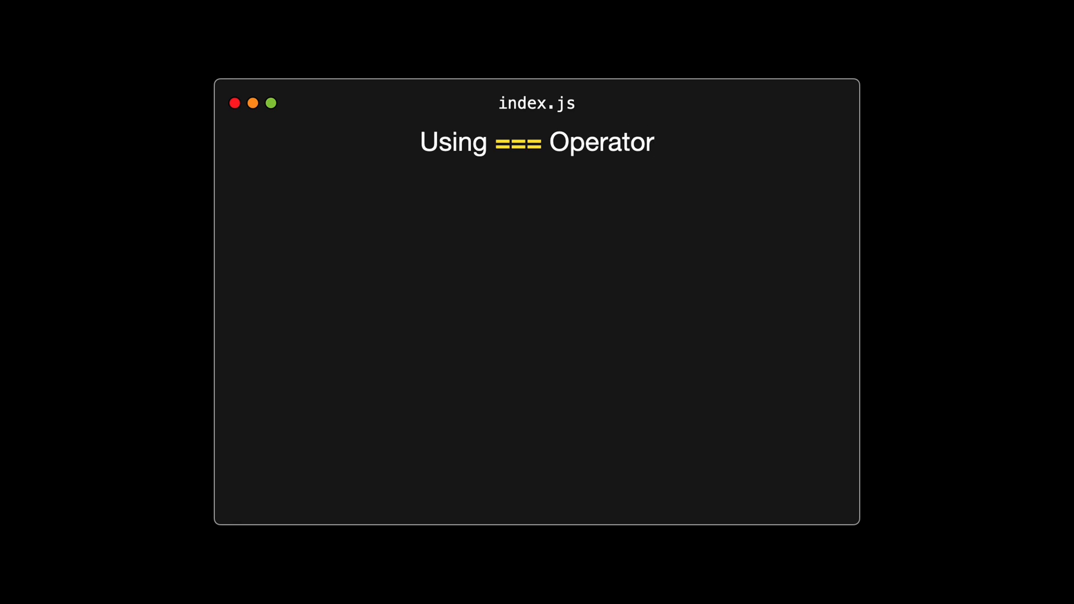